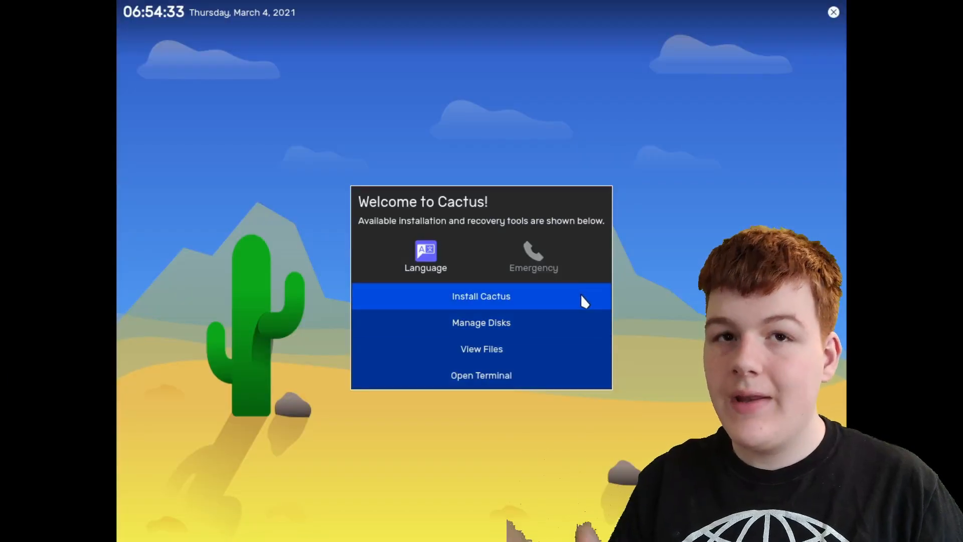
- Choose Install Cactus to reach the Erase Disk and Install Cactus confirmation
click(481, 296)
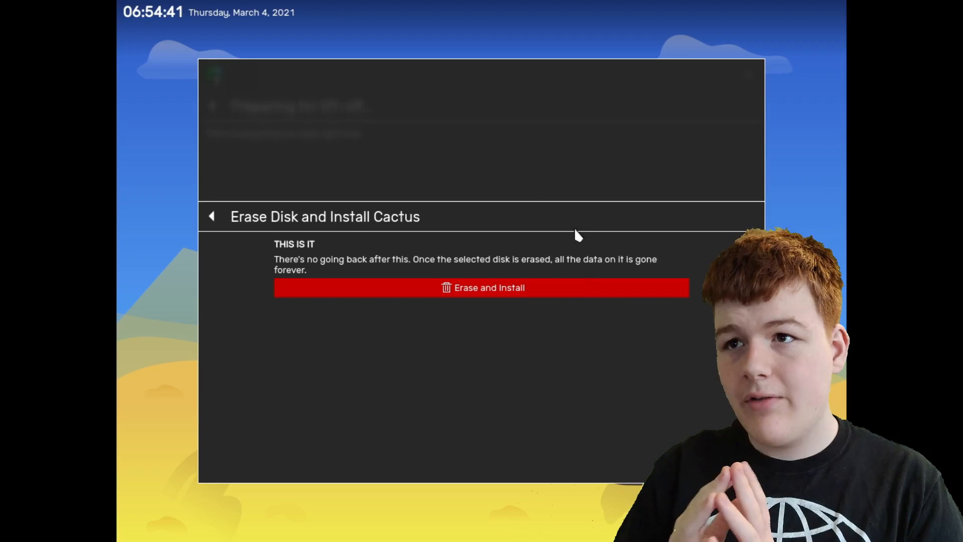
- Confirm Erase and Install so the installer starts partitioning the disk
click(483, 287)
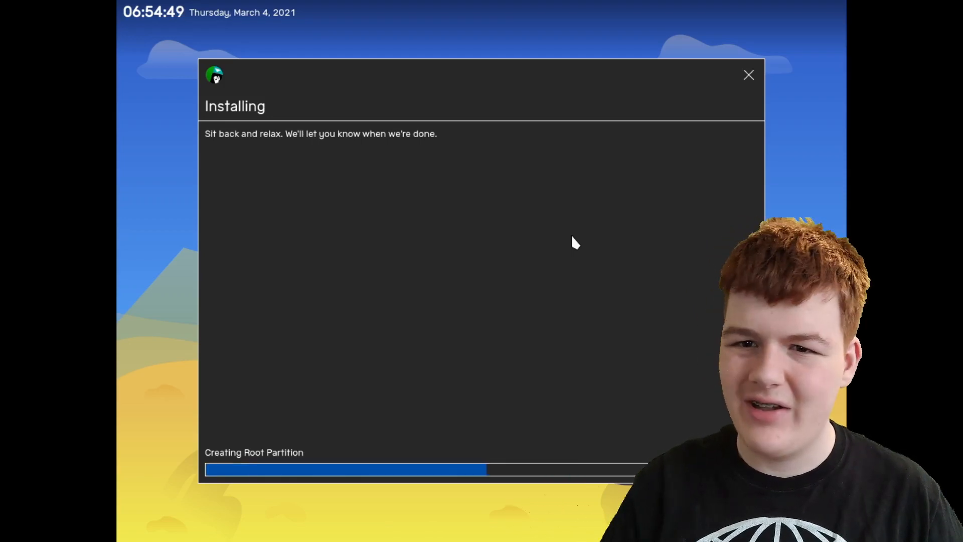
mouse_move(294, 41)
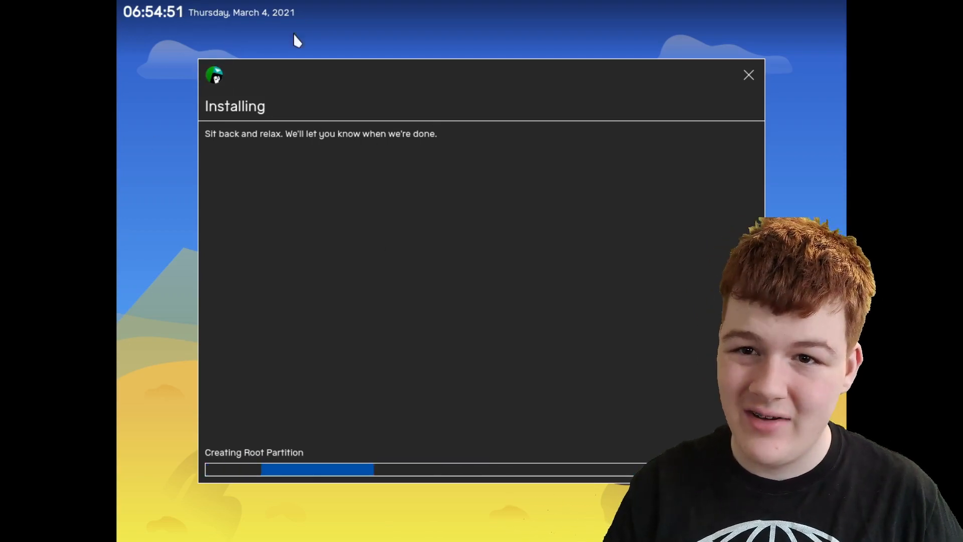
mouse_move(274, 143)
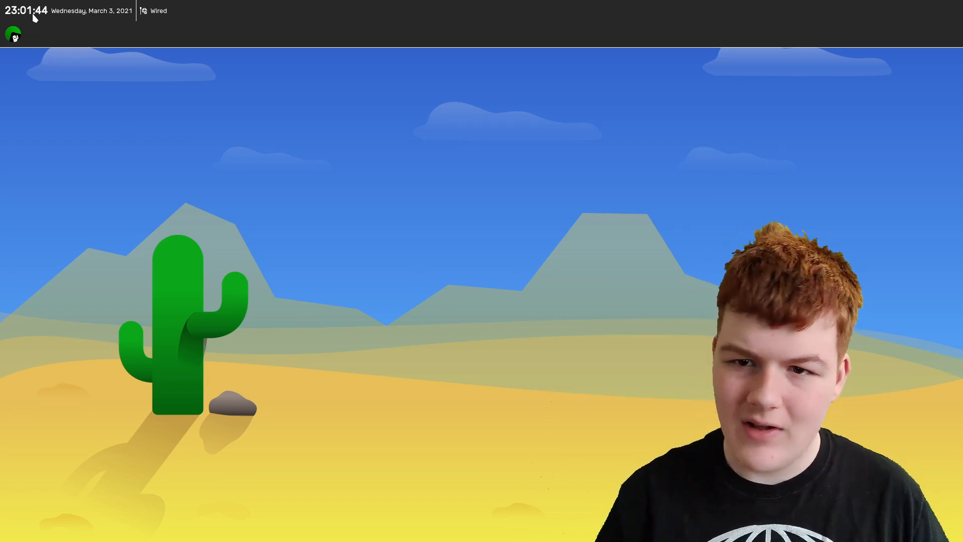
- Open the Status Center overview with greeting, clock and calendar on the new desktop
click(13, 33)
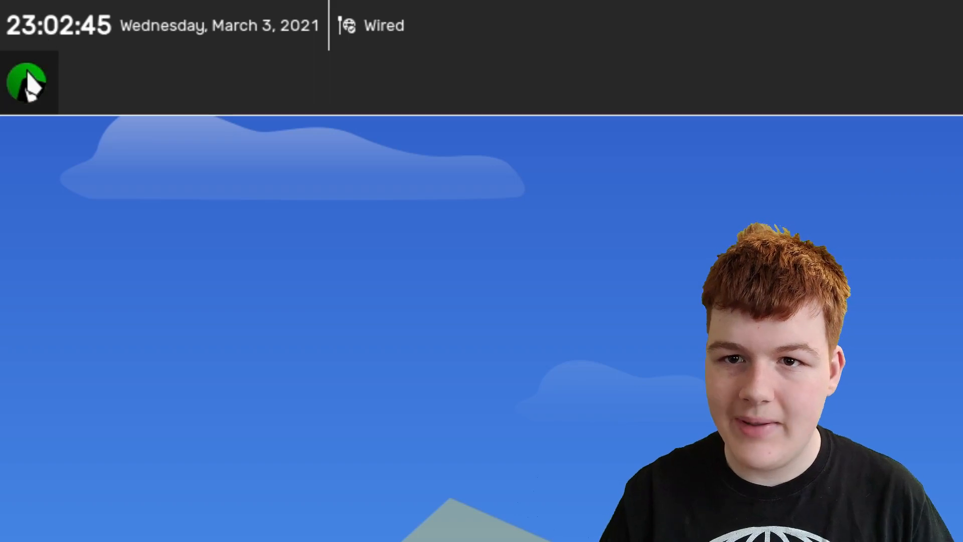
click(28, 83)
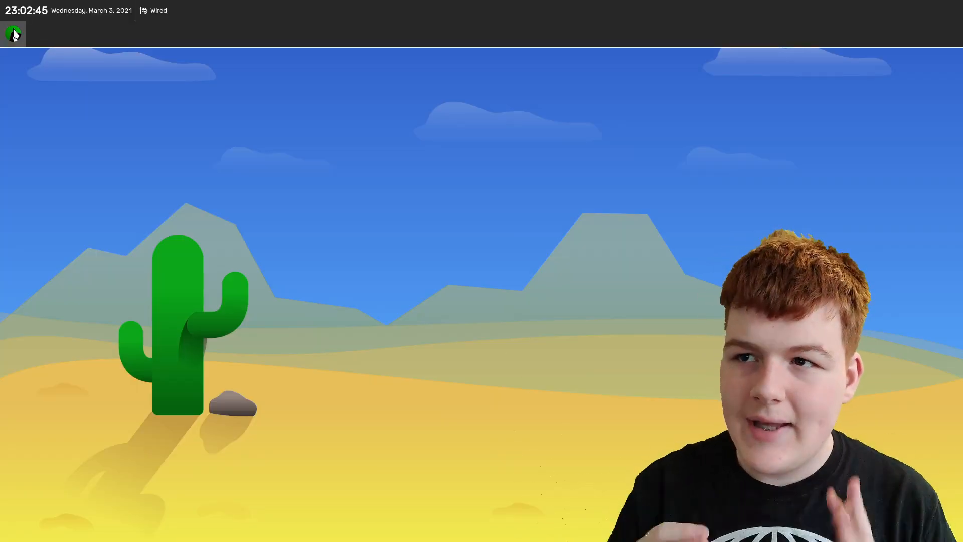
click(11, 33)
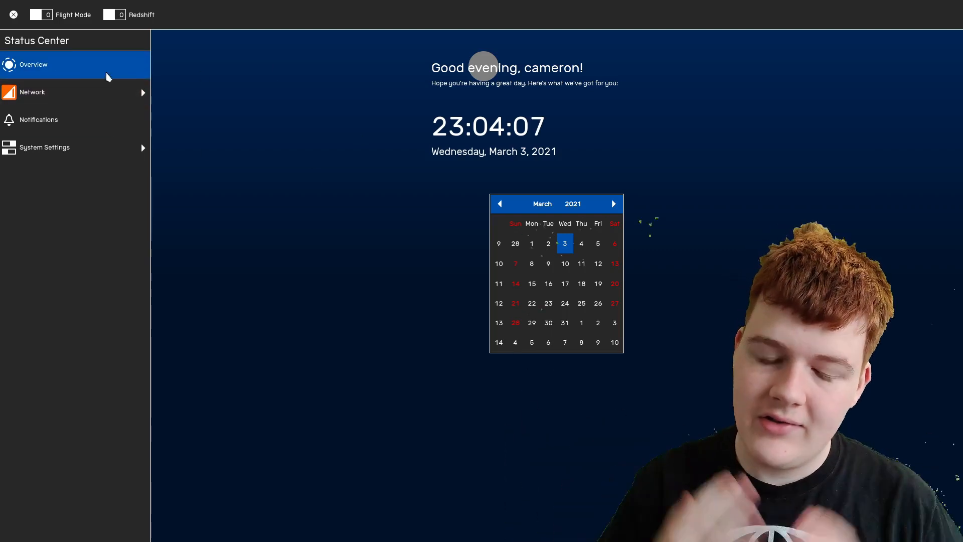
- View the Wired network status, go back, and open System Settings' power page
click(33, 92)
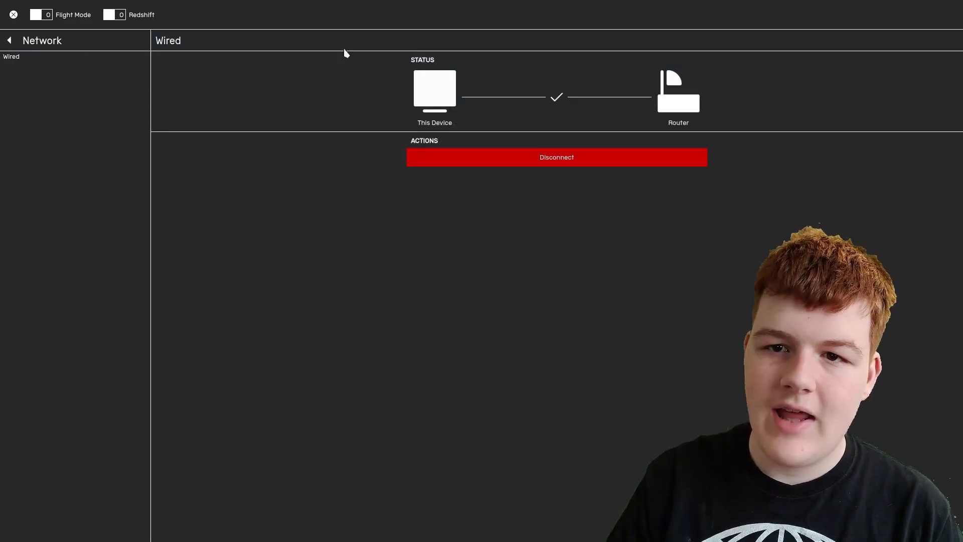
click(9, 40)
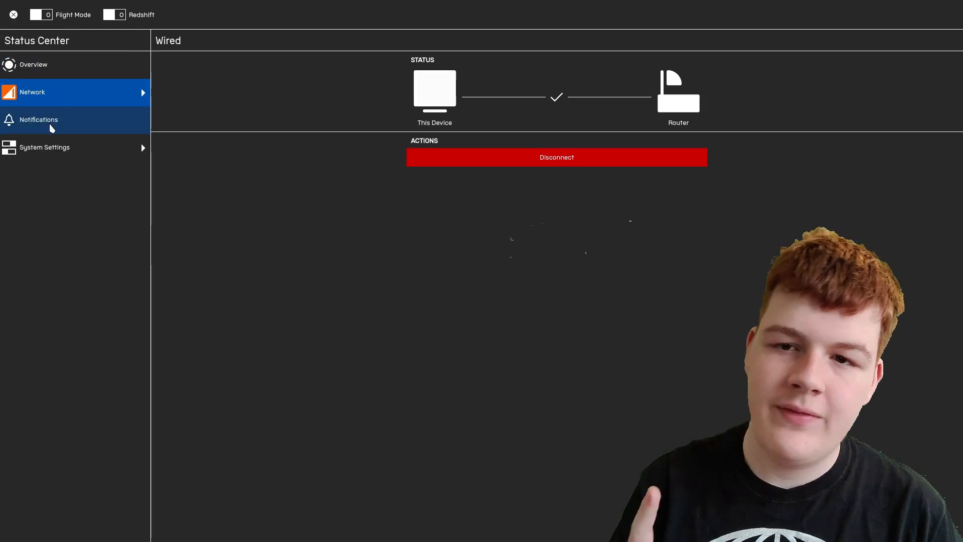
click(39, 119)
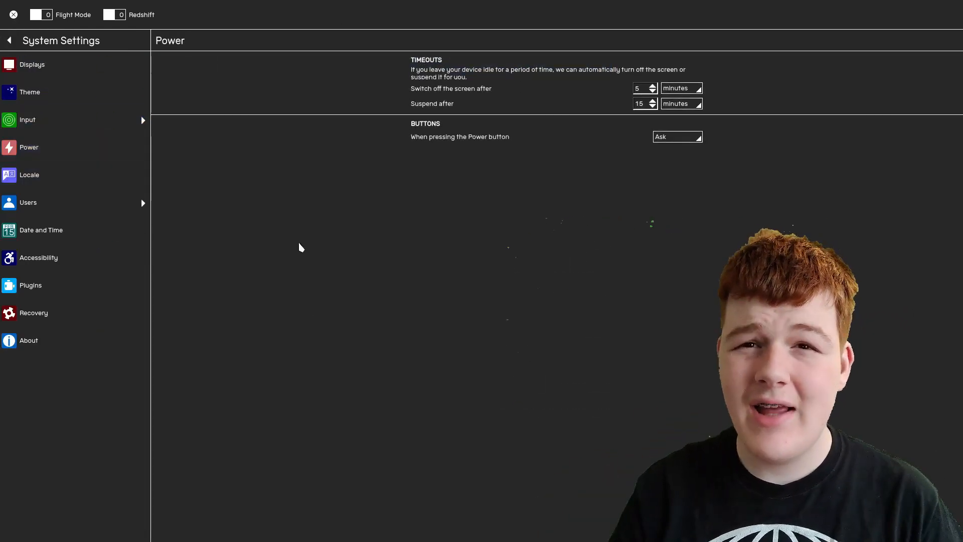
- Pass through Displays to the Theme page and switch Accent Colour from blue to green
click(33, 64)
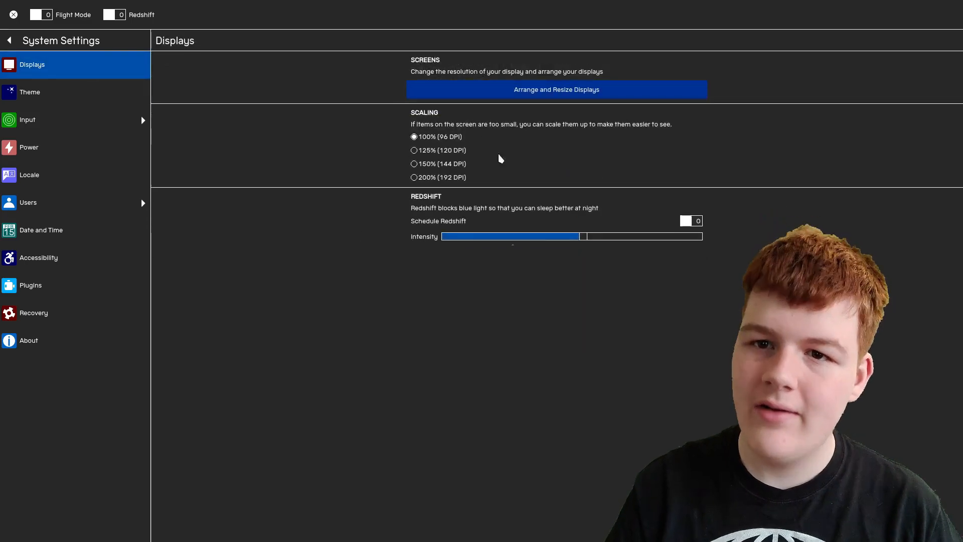
click(30, 92)
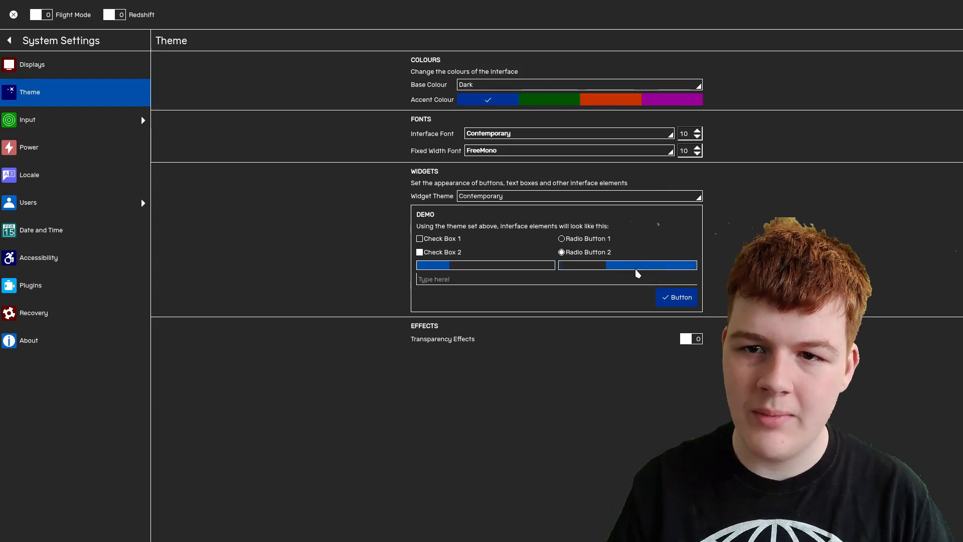
click(550, 99)
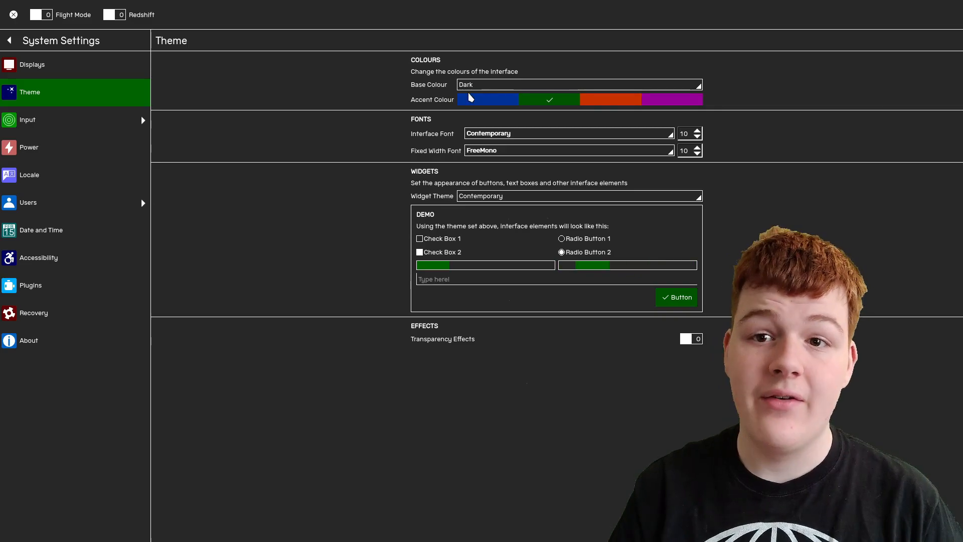